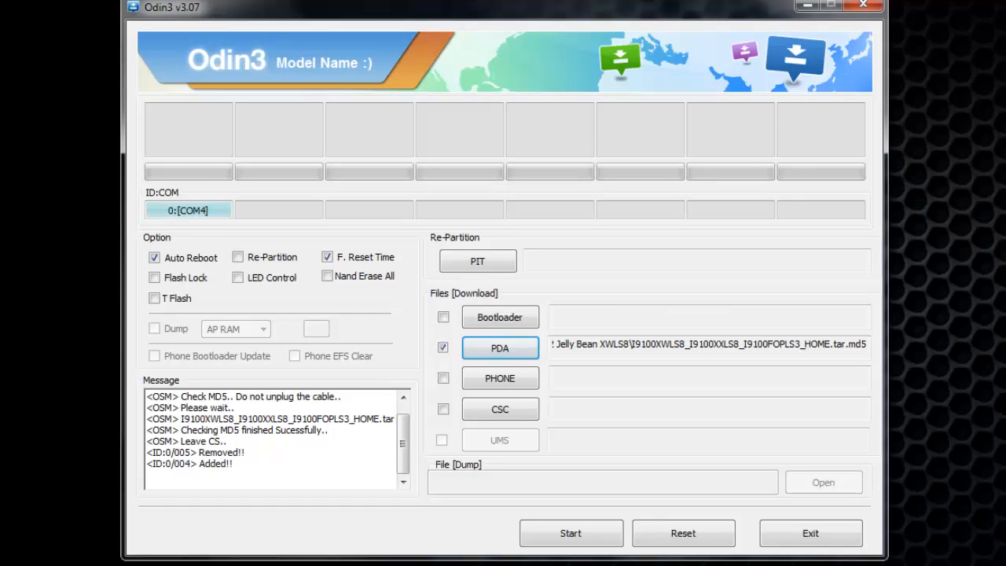
pyautogui.moveTo(242, 218)
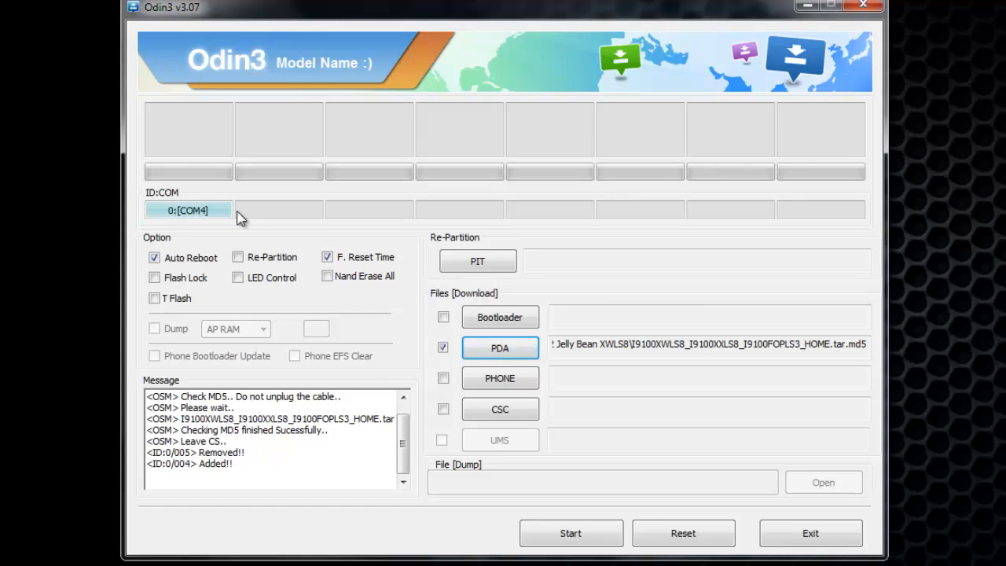
pyautogui.moveTo(605, 535)
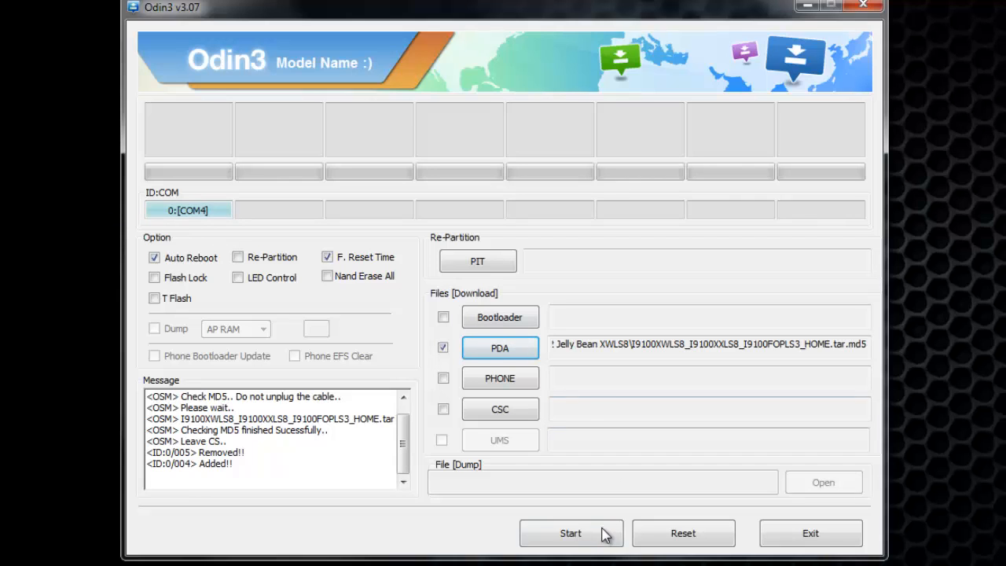
# - Start flashing the Jelly Bean XWLS8 PDA firmware to the connected Galaxy S2
pyautogui.click(570, 532)
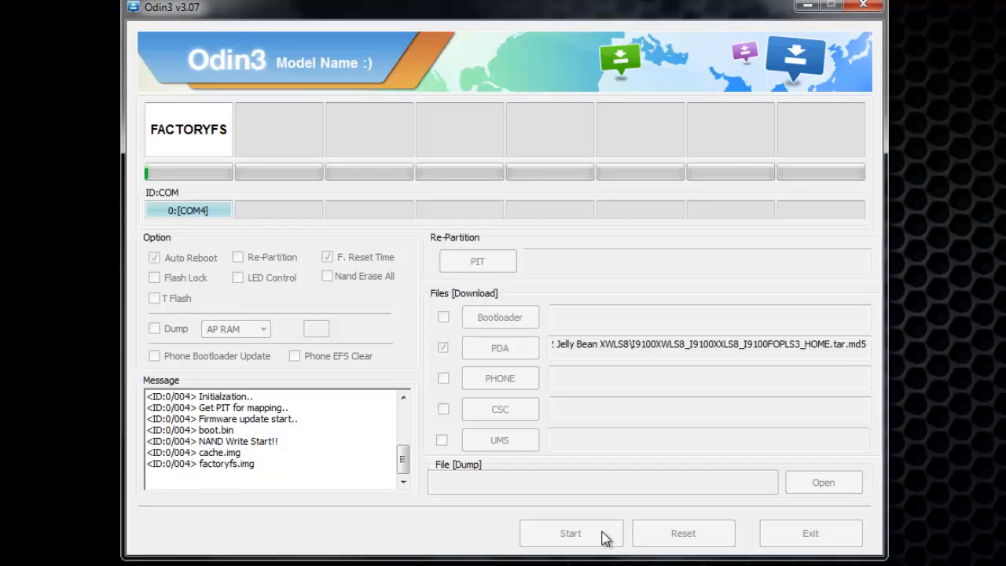
pyautogui.moveTo(704, 512)
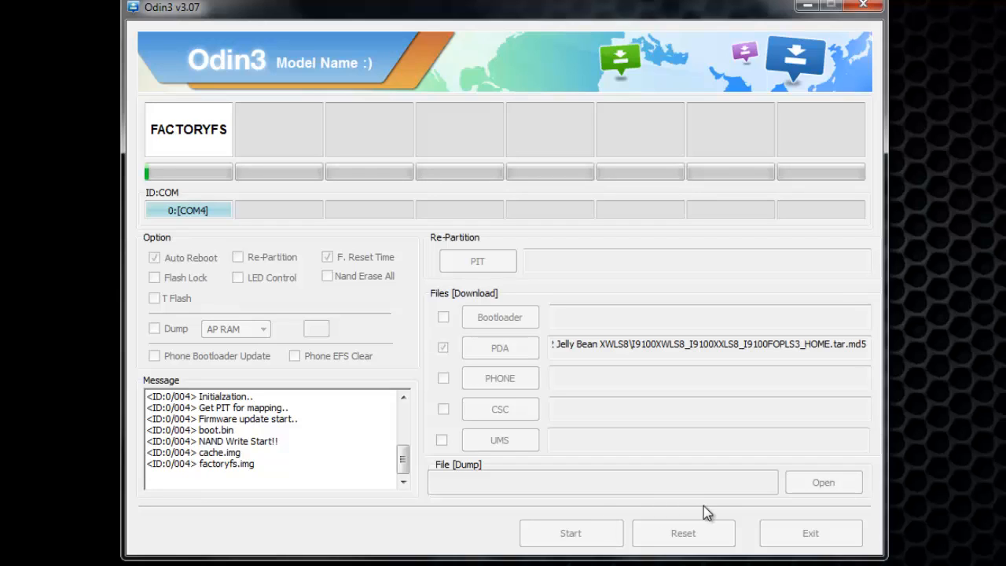